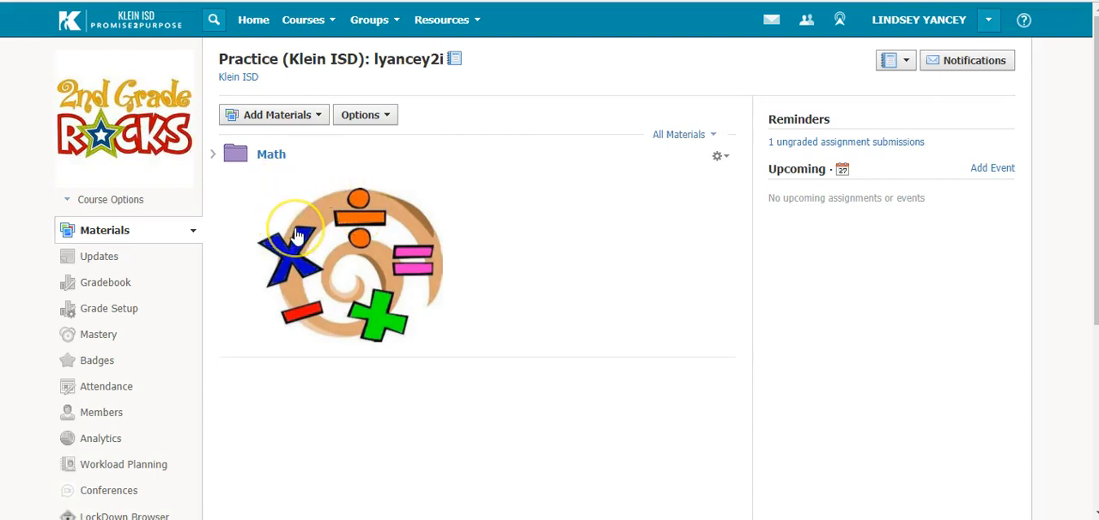
mouse_move(270, 192)
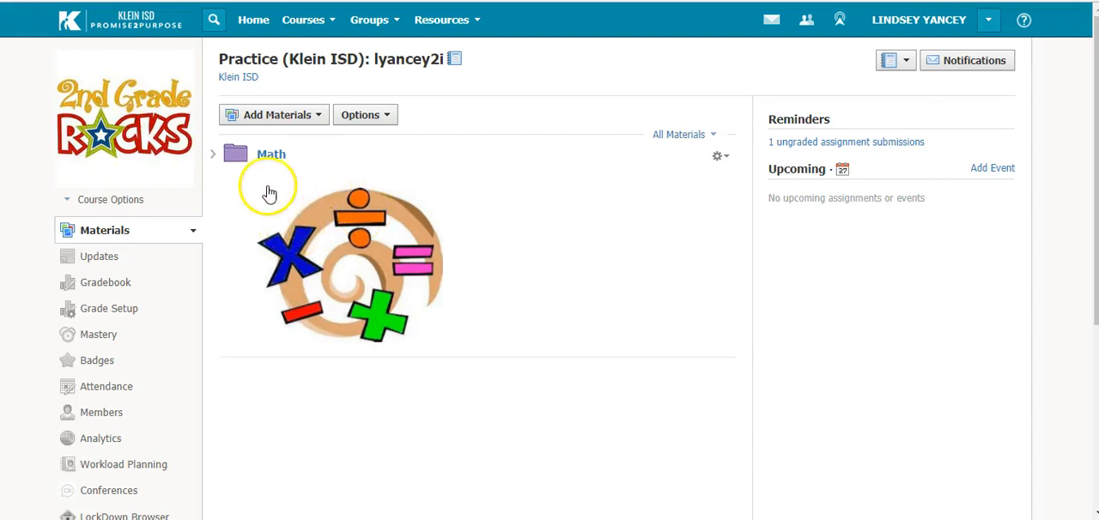
Open the Math folder in the Practice course to show its materials.
left_click(271, 154)
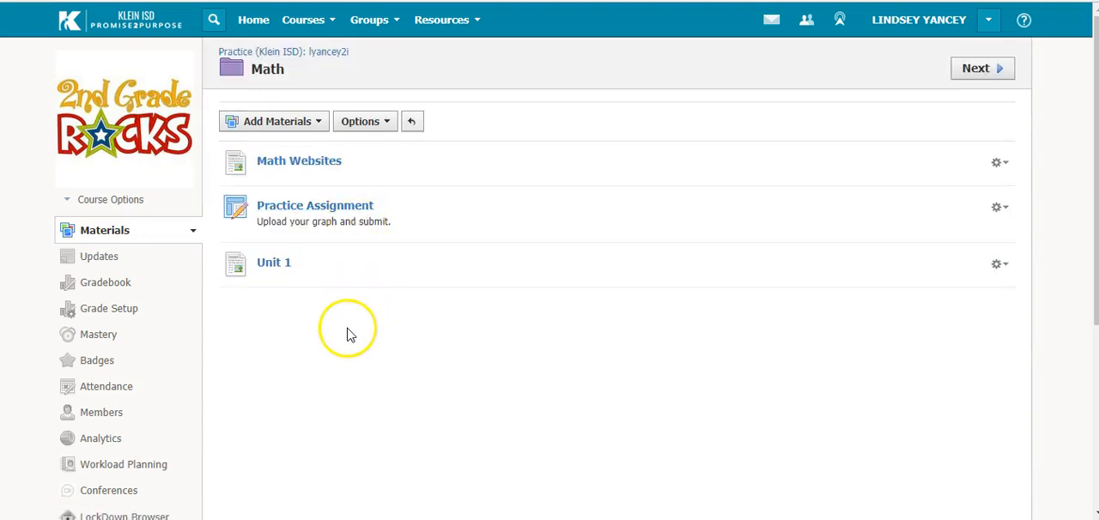
mouse_move(288, 350)
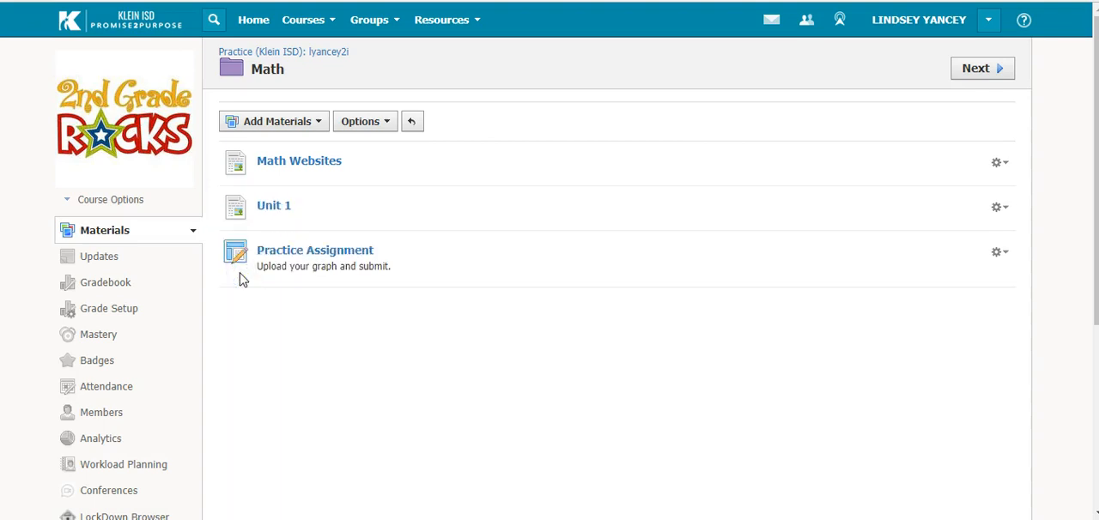
mouse_move(951, 175)
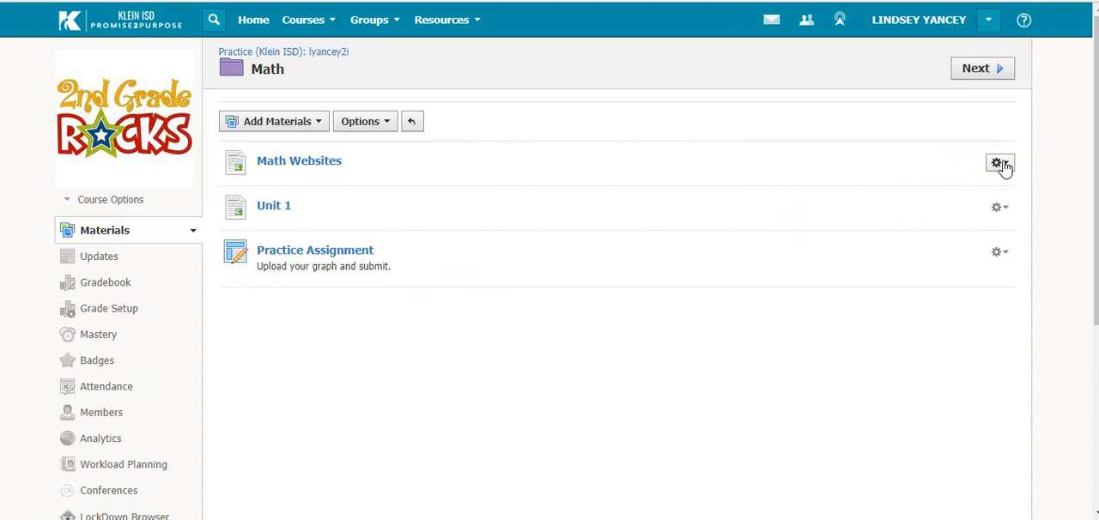
Reveal the gear-menu options (Edit, Unpublish, Move, Copy, Delete) for Math Websites.
left_click(996, 165)
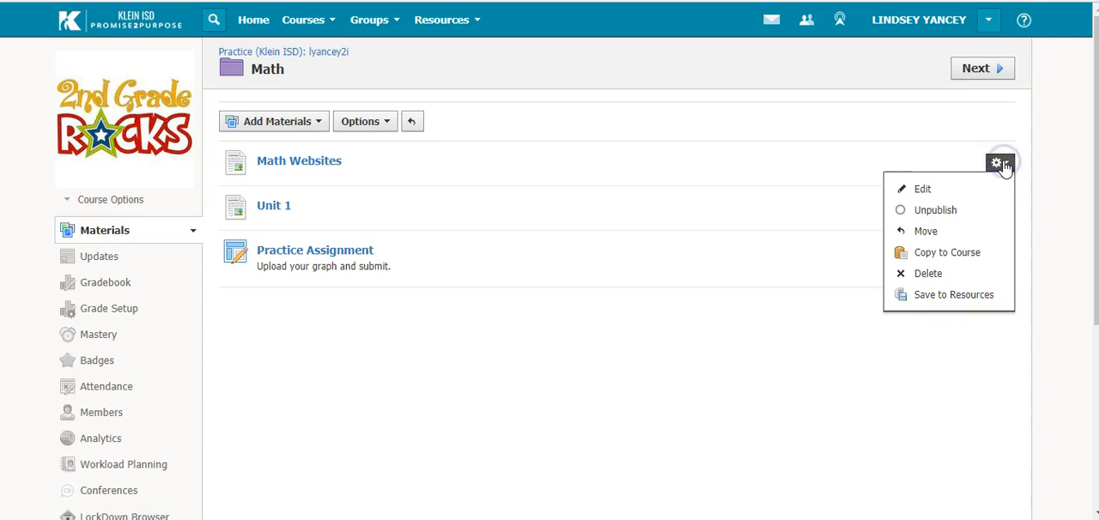
mouse_move(944, 189)
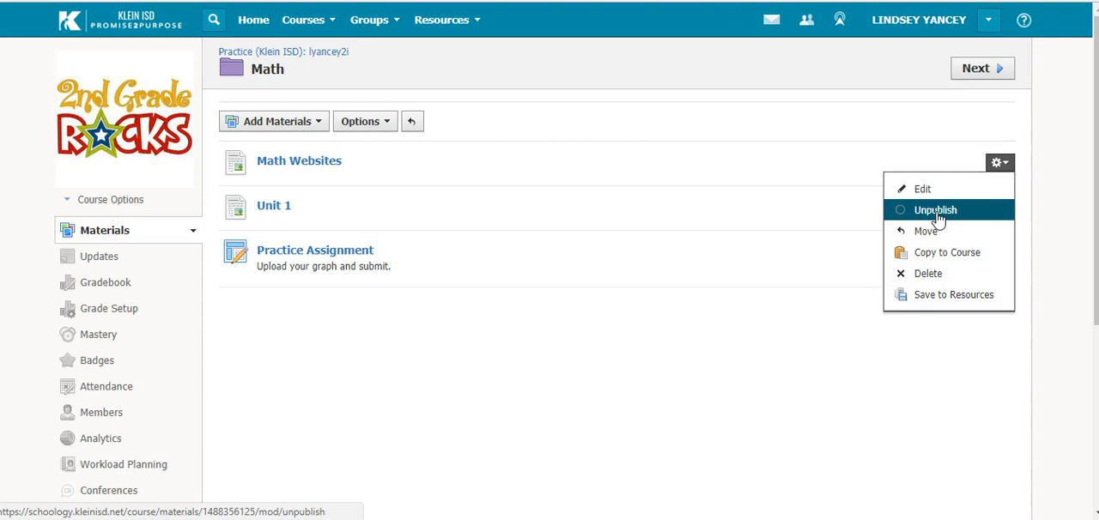
mouse_move(925, 230)
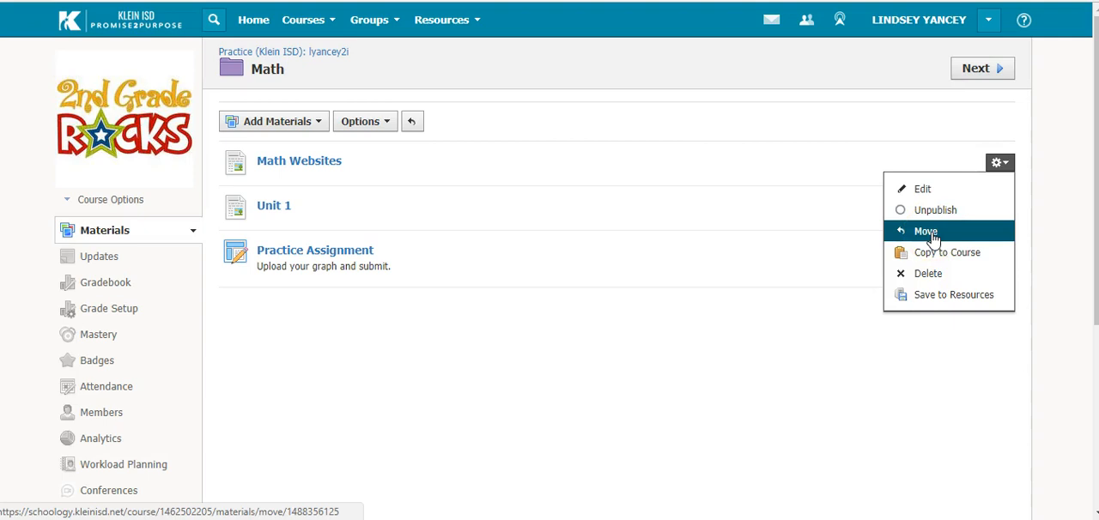
mouse_move(945, 253)
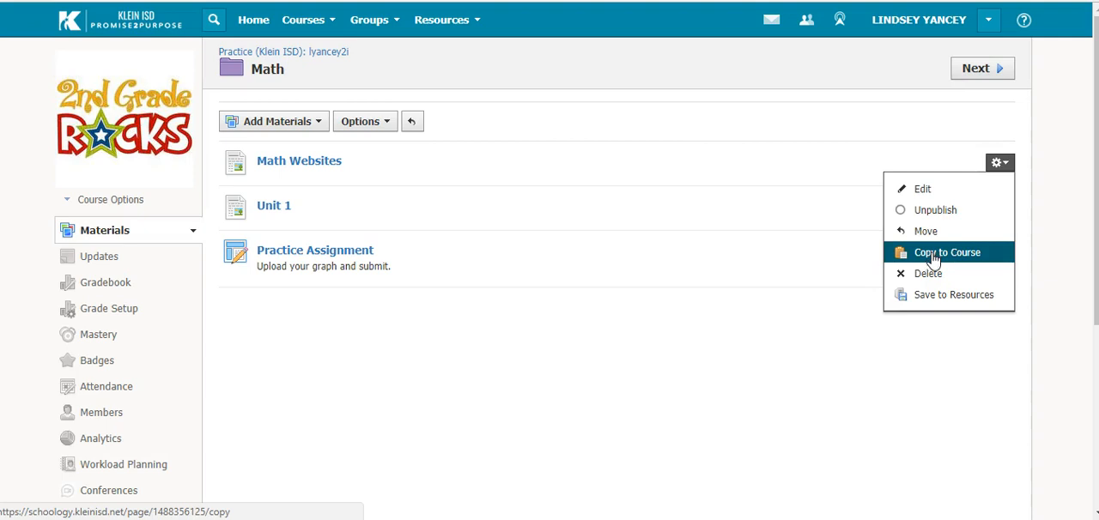
mouse_move(928, 273)
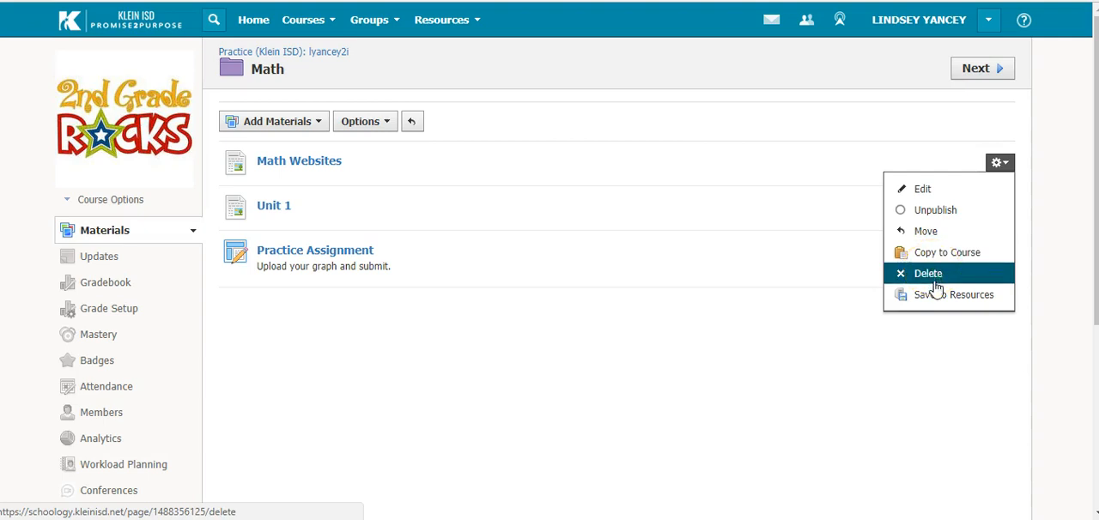
mouse_move(952, 296)
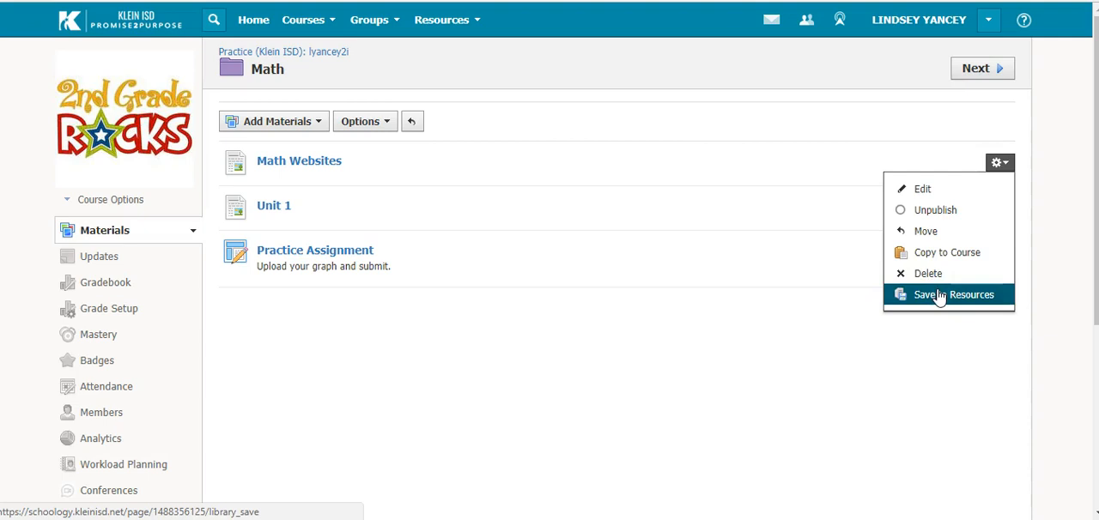
mouse_move(939, 299)
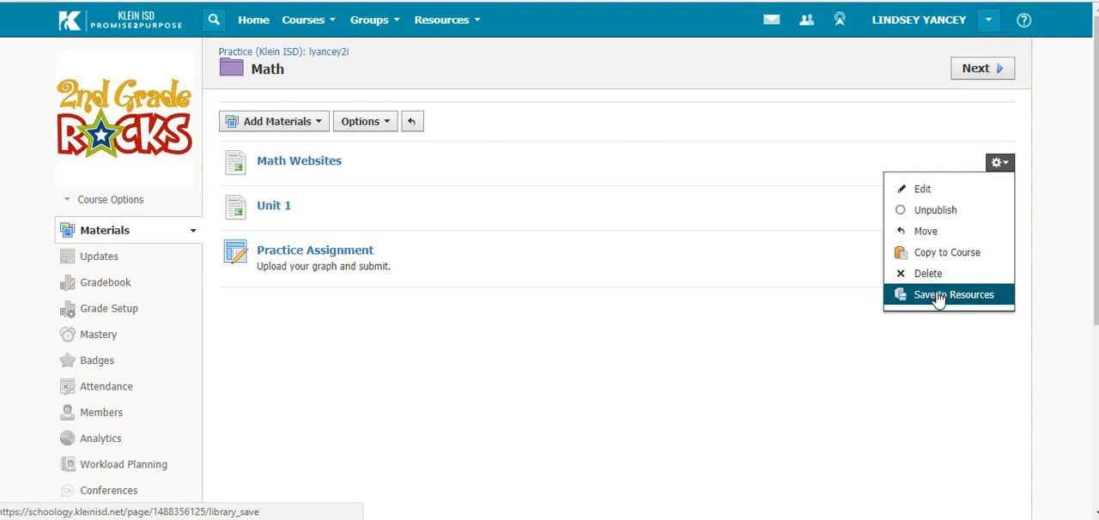
mouse_move(442, 20)
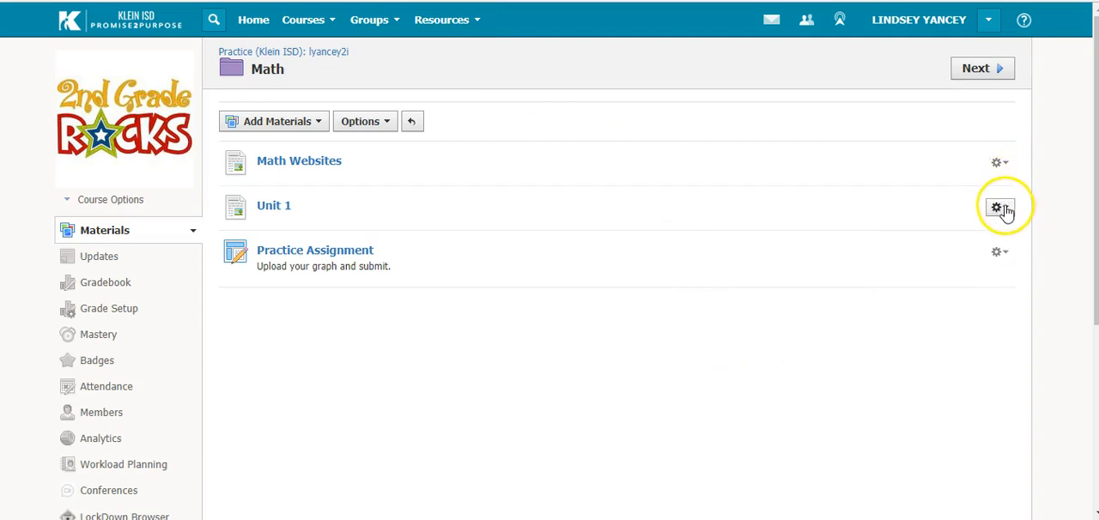
mouse_move(999, 254)
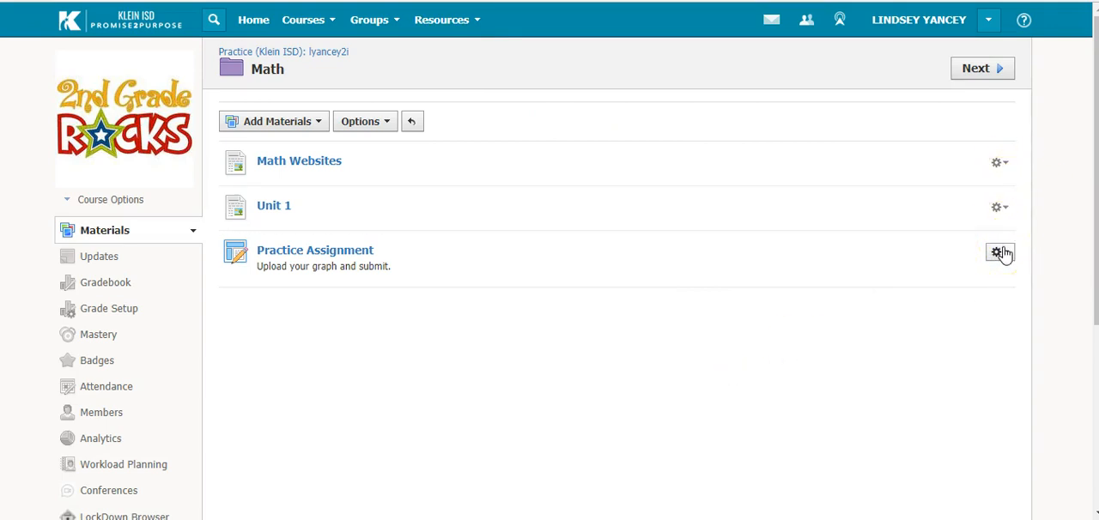